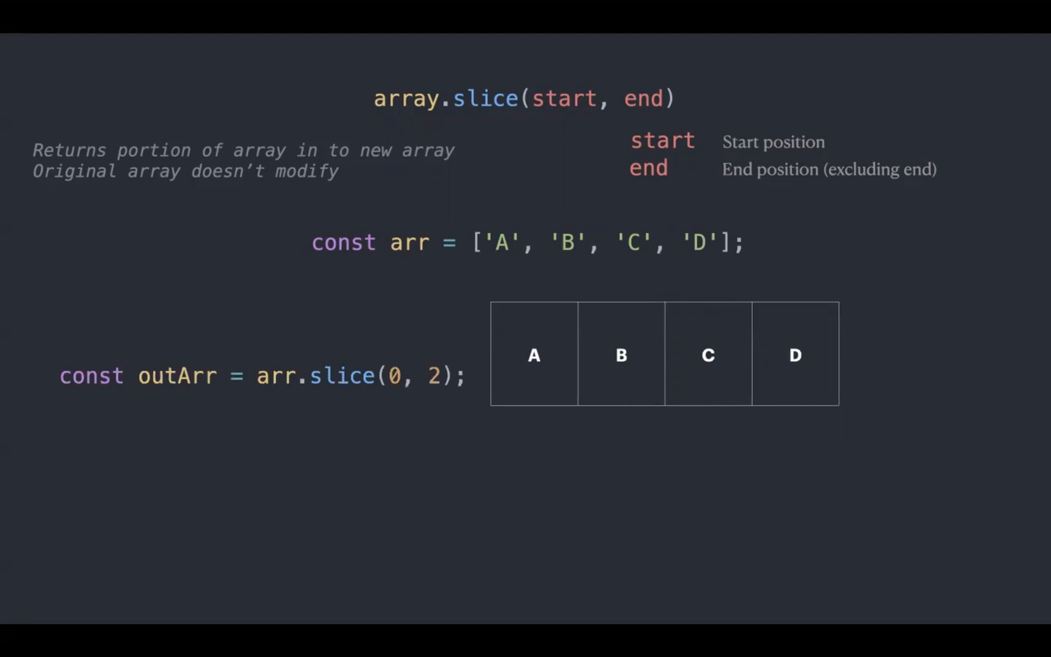
{"action": "mouse_move", "coordinate": [399, 372]}
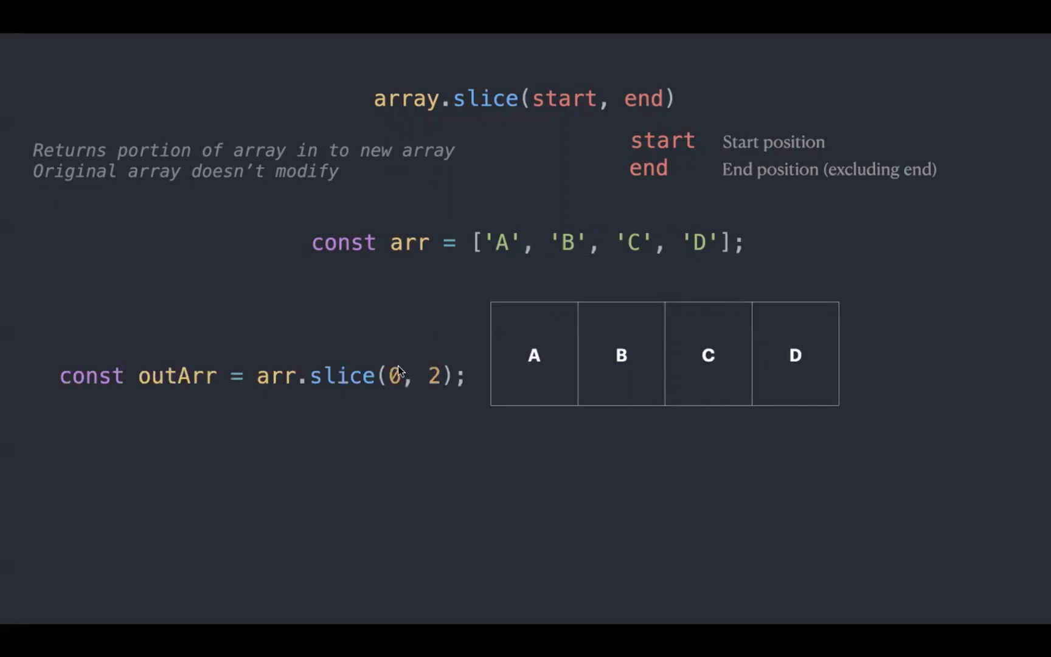
{"action": "mouse_move", "coordinate": [429, 389]}
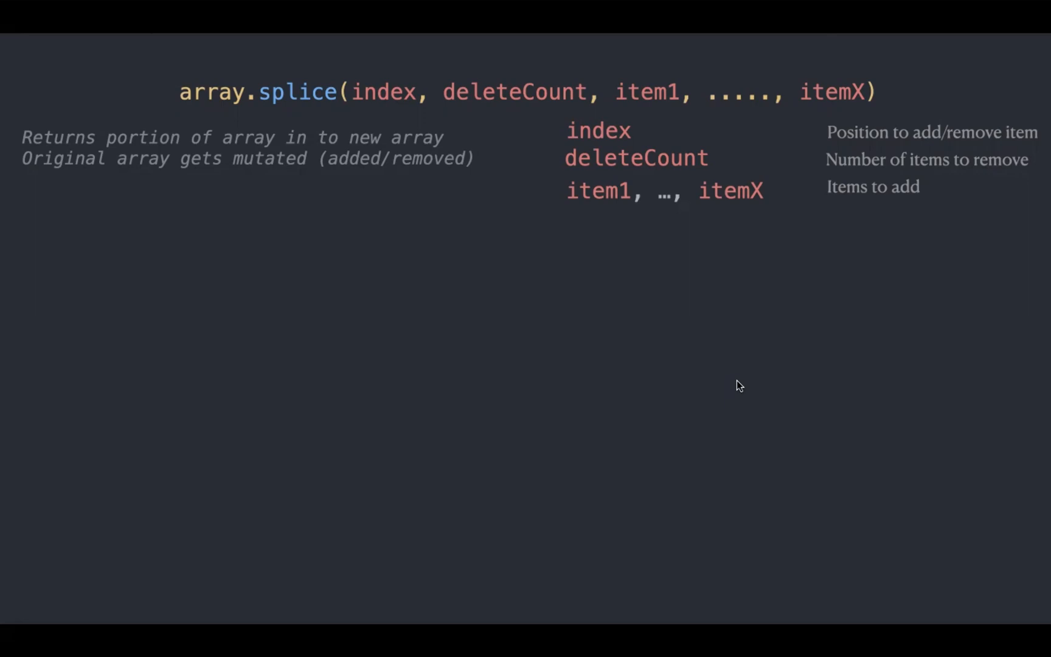
{"action": "mouse_move", "coordinate": [273, 114]}
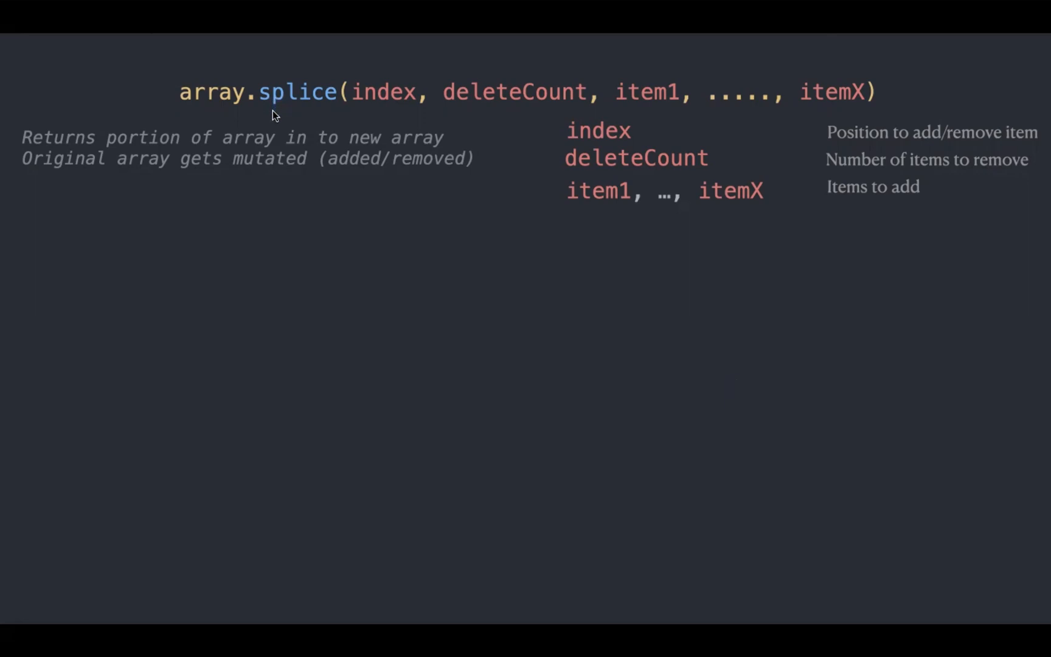
{"action": "mouse_move", "coordinate": [293, 188]}
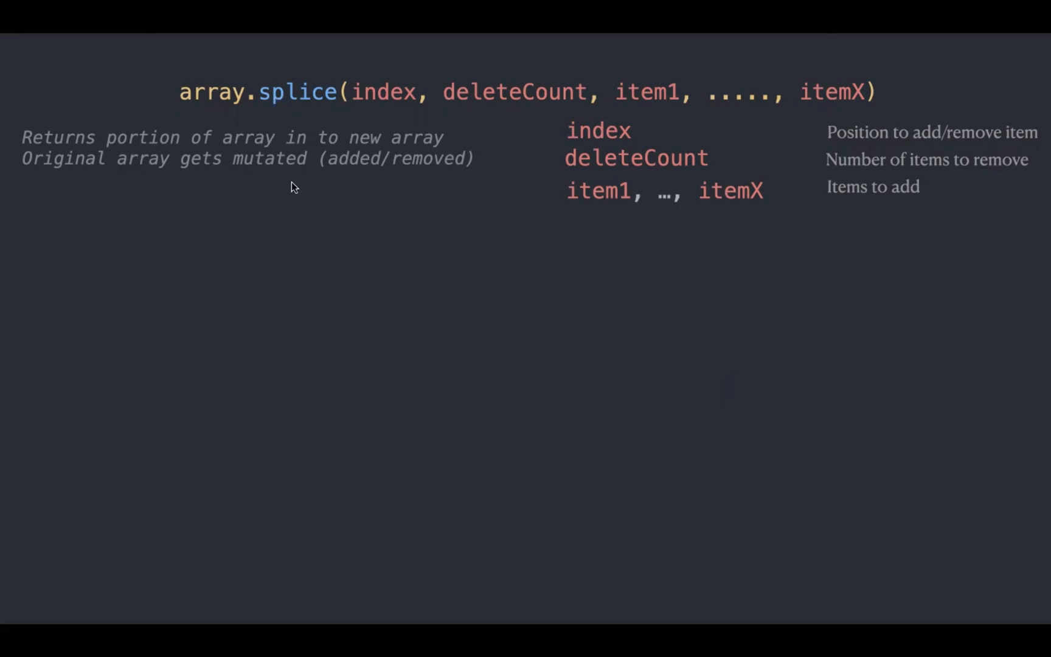
{"action": "mouse_move", "coordinate": [419, 287]}
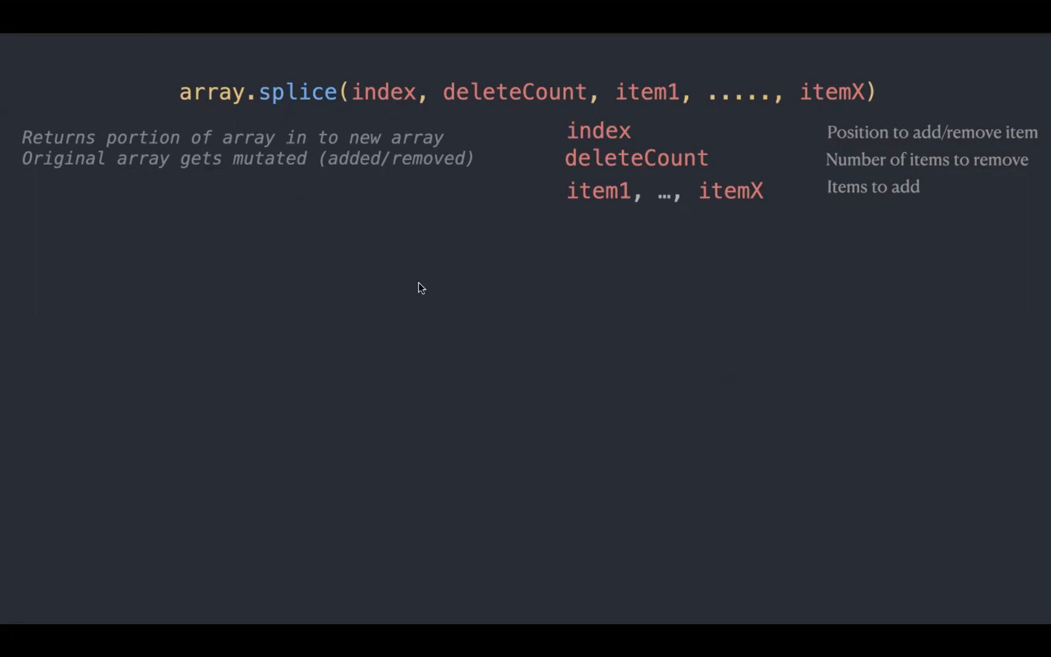
{"action": "mouse_move", "coordinate": [745, 285]}
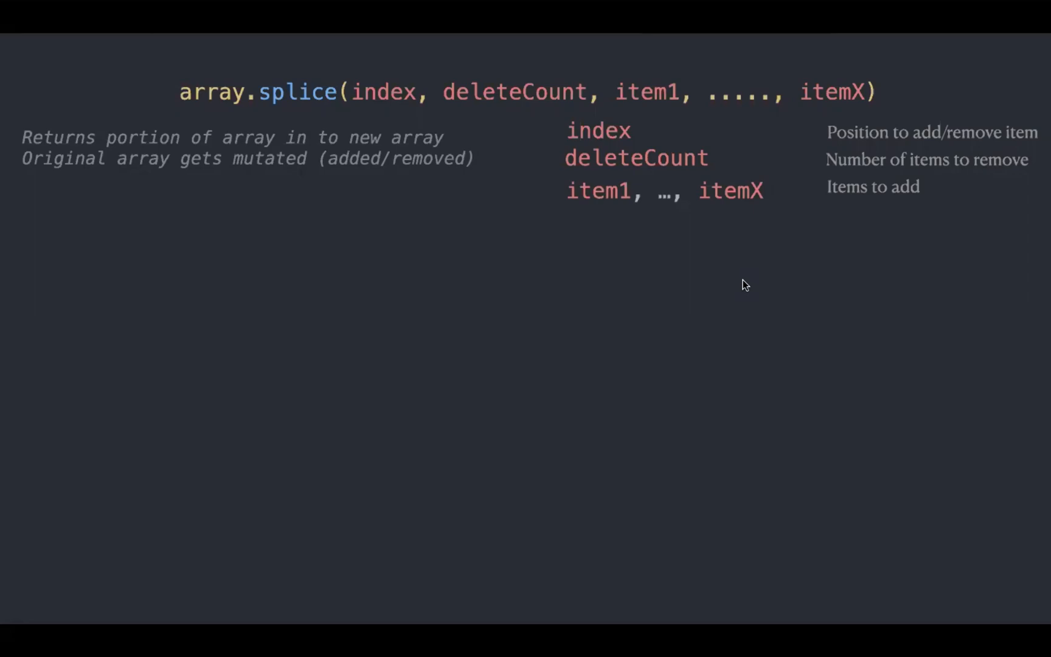
{"action": "type", "text": "const arr = ['A', 'B', 'C', 'D'];"}
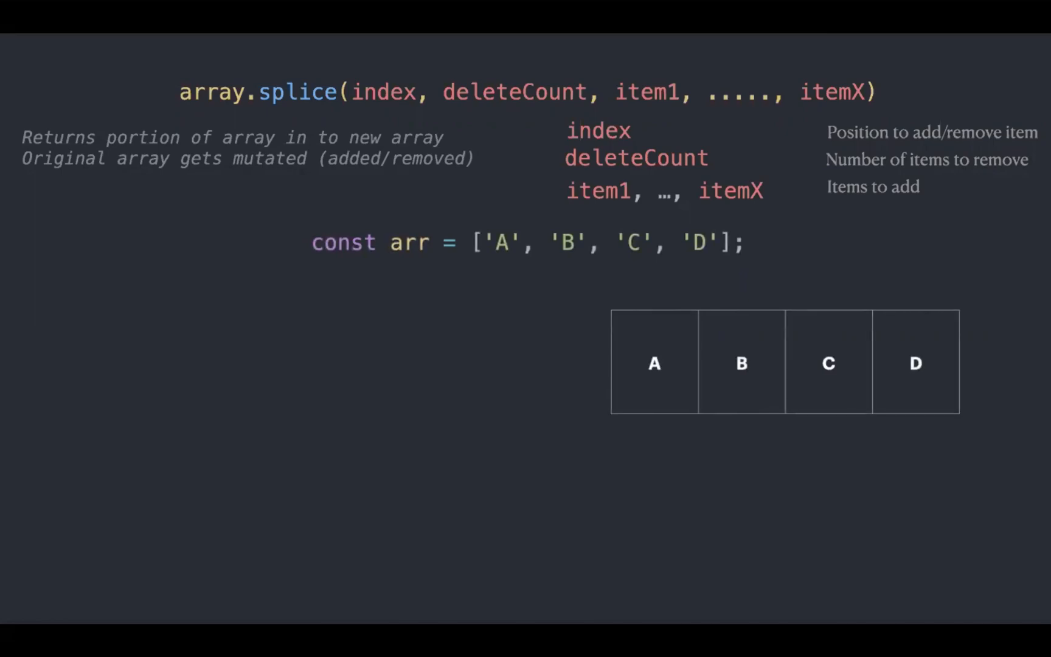
{"action": "type", "text": "const outArr = arr.splice(0, 2, 'a');"}
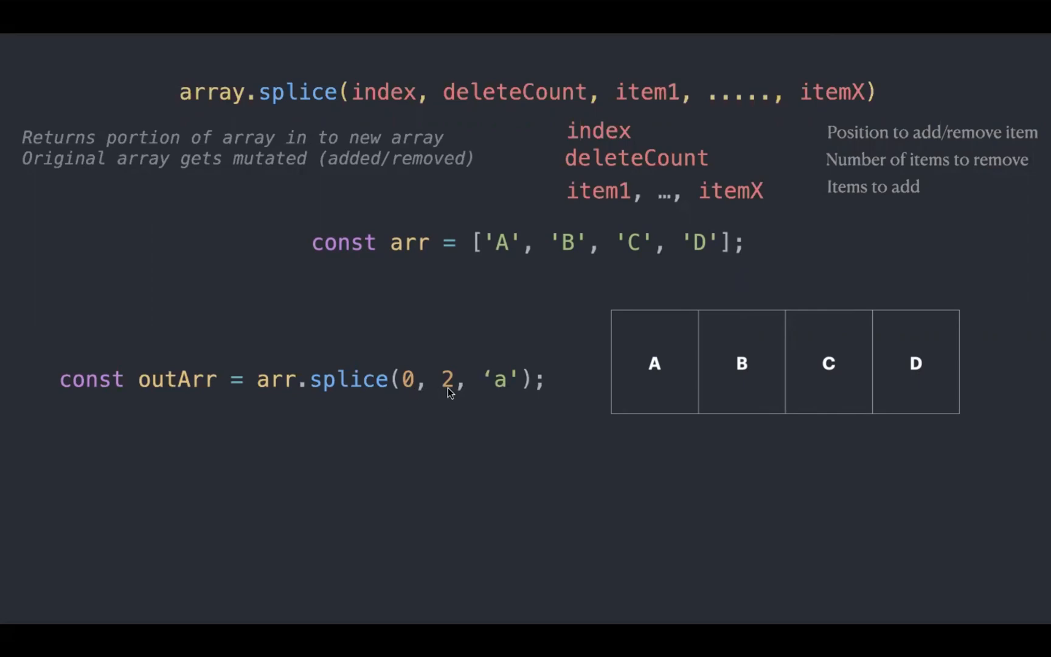
{"action": "mouse_move", "coordinate": [498, 395]}
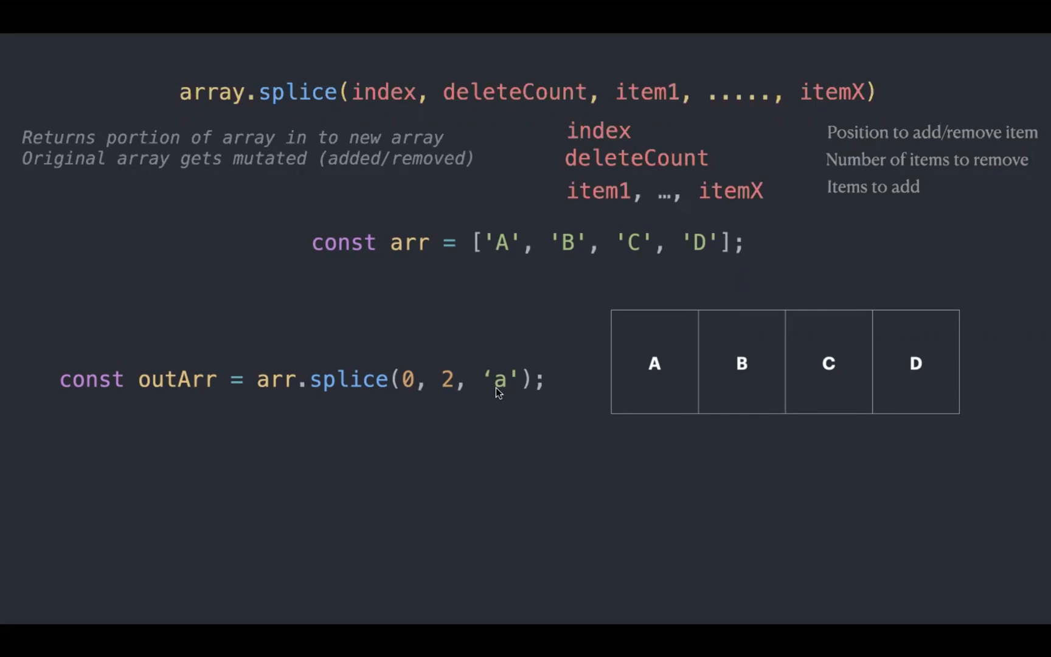